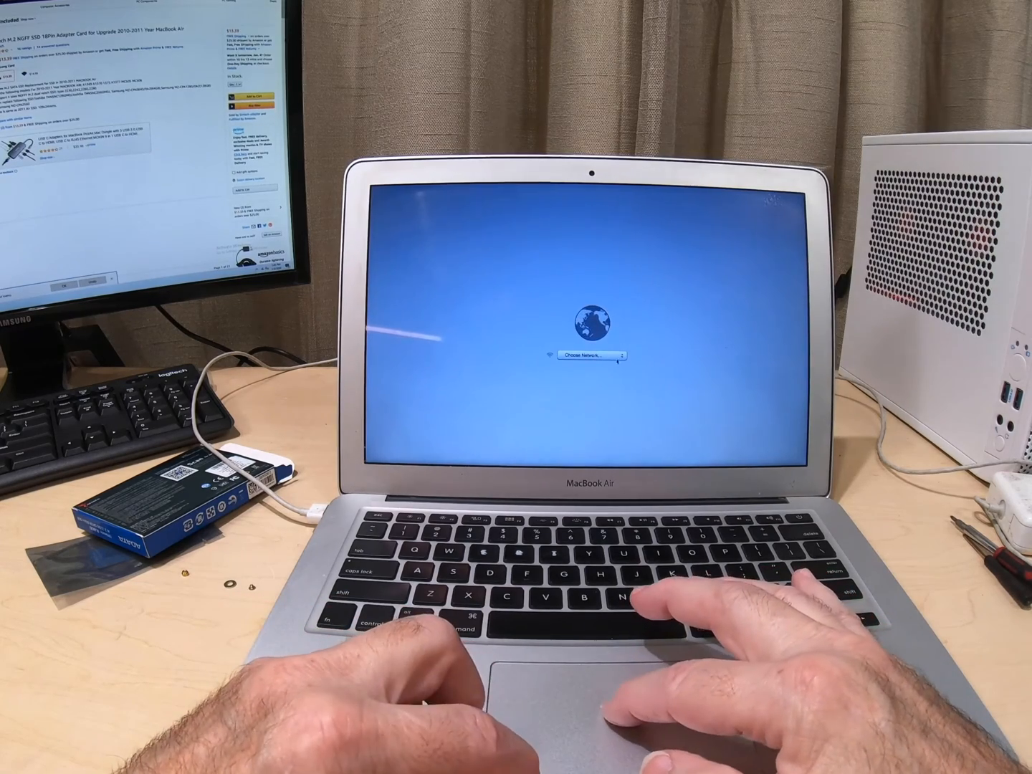
Join a Wi-Fi network from the Choose Network list for Internet Recovery.
{"action": "left_click", "coordinate": [588, 357]}
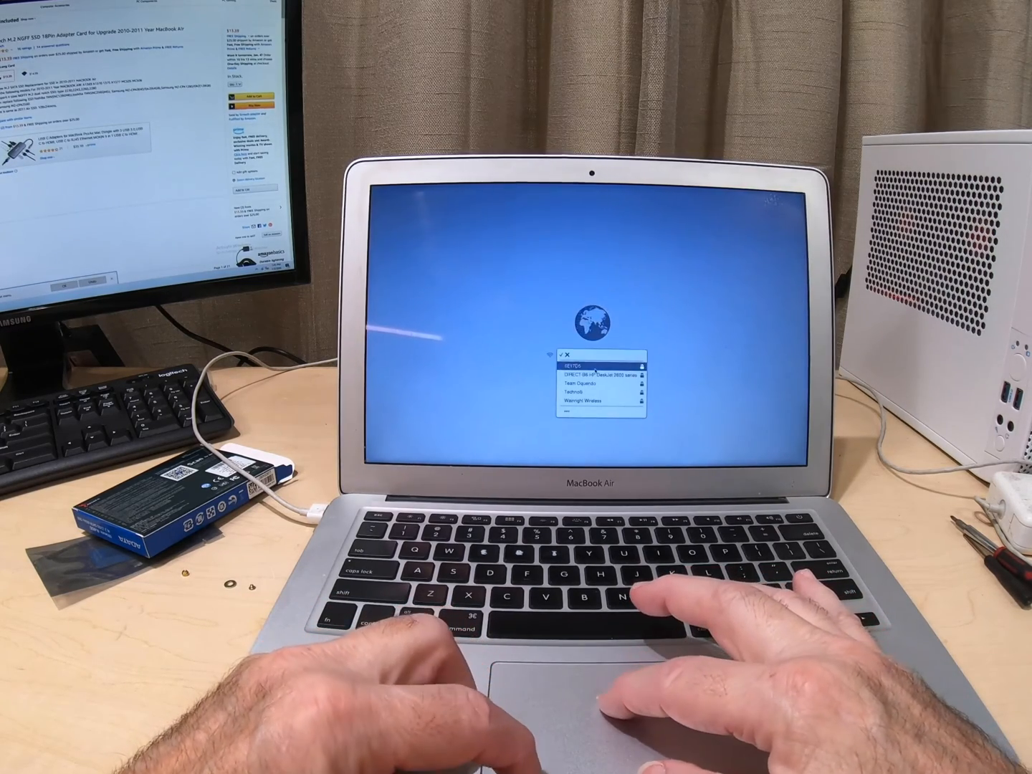
{"action": "left_click", "coordinate": [571, 365]}
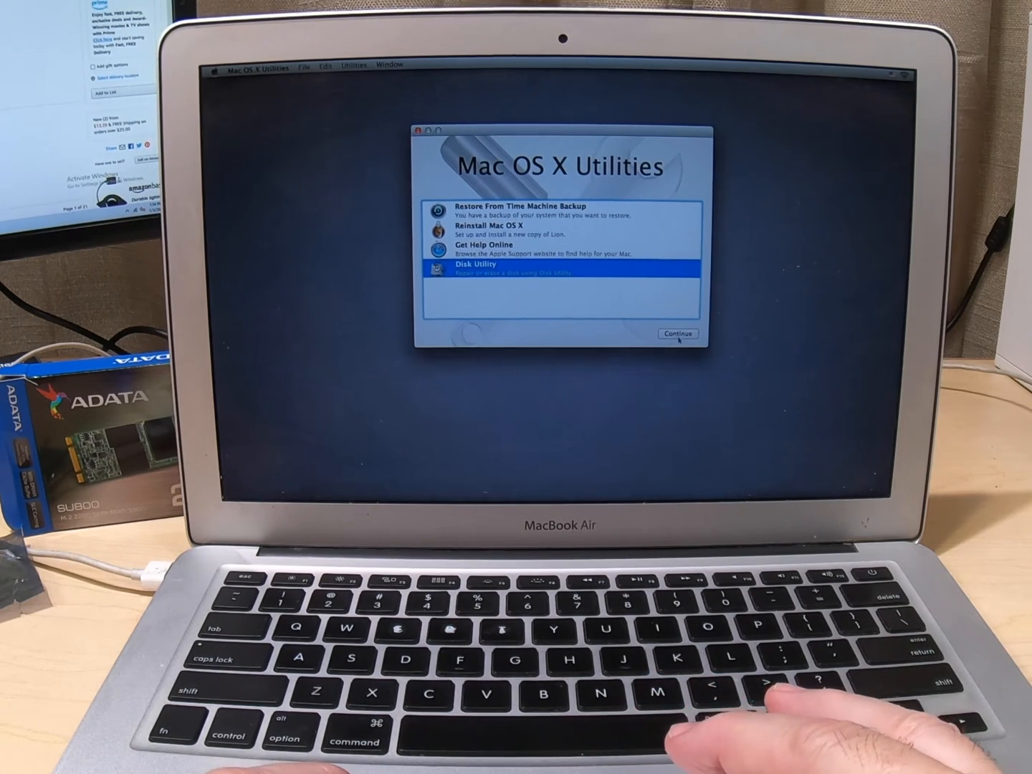
Launch Disk Utility from the Mac OS X Utilities list.
{"action": "left_click", "coordinate": [676, 334]}
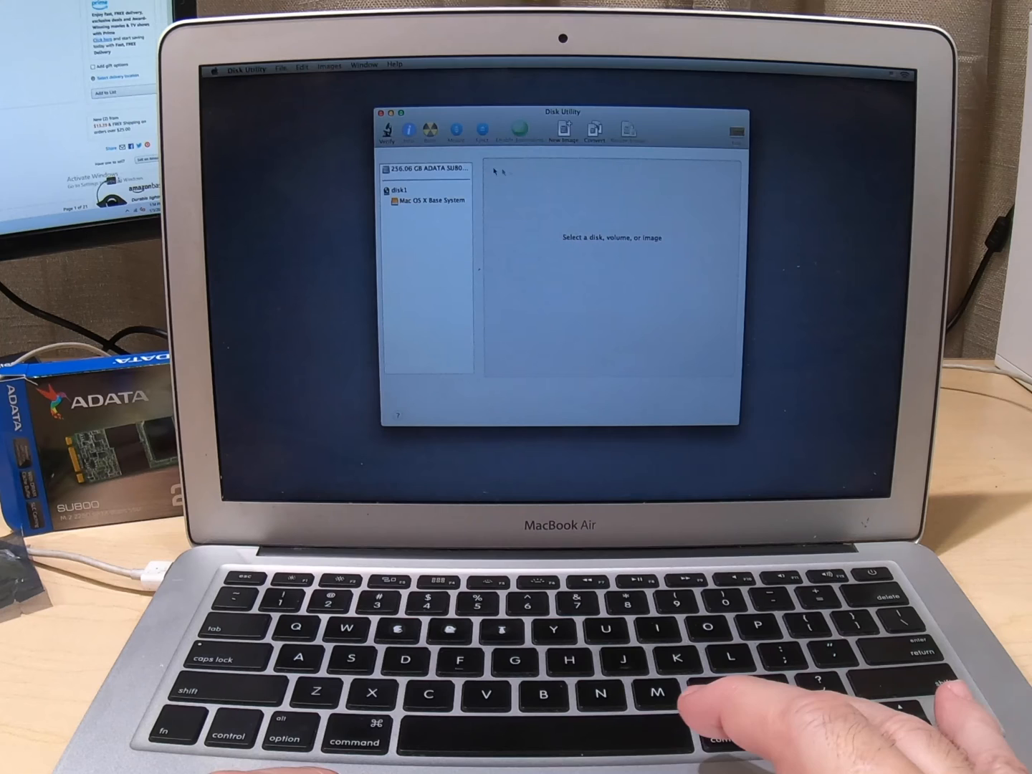
Erase the ADATA disk as Mac OS Extended (Journaled) named MACHD.
{"action": "left_click", "coordinate": [427, 168]}
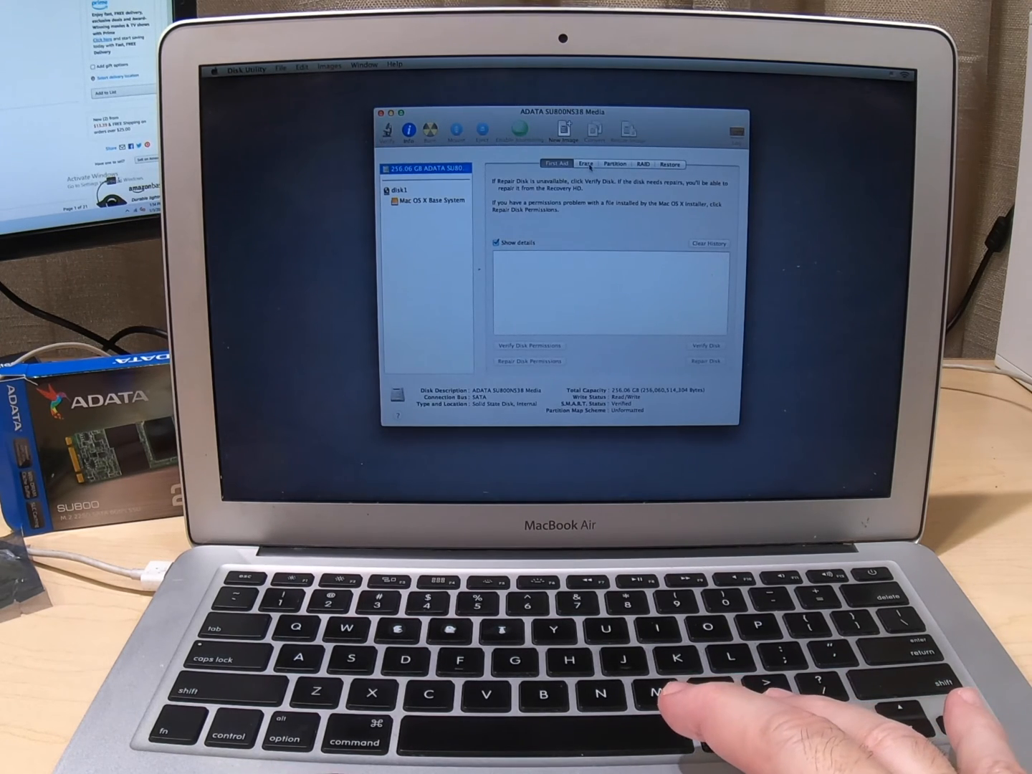
{"action": "left_click", "coordinate": [585, 164]}
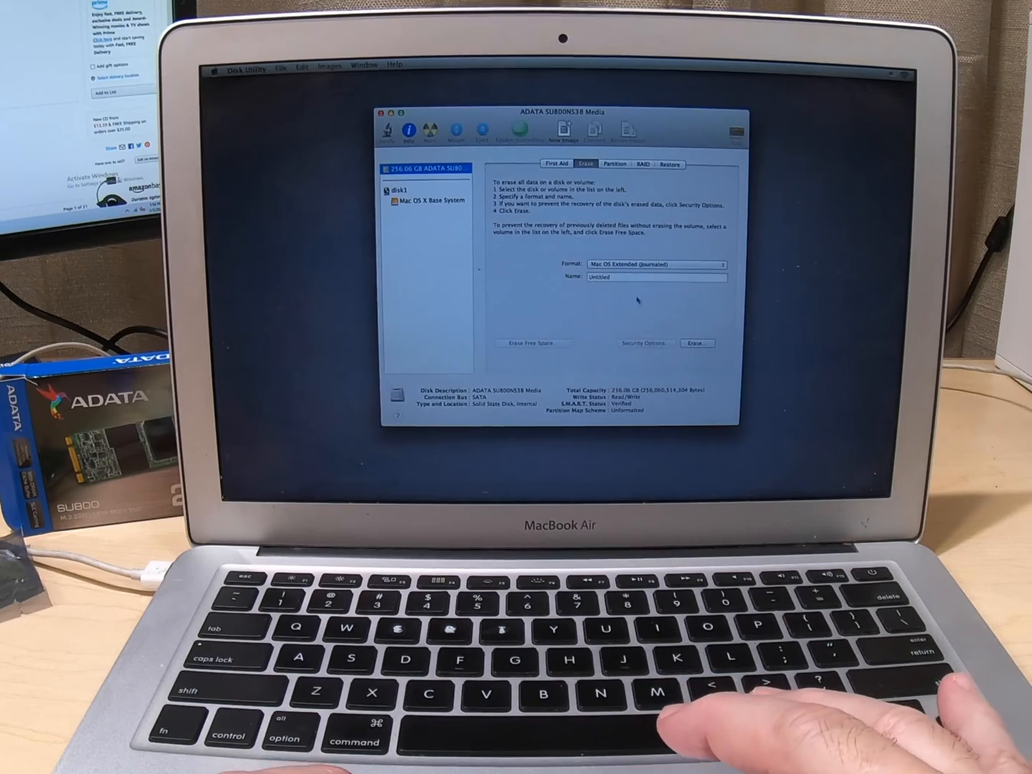
{"action": "left_click", "coordinate": [653, 277]}
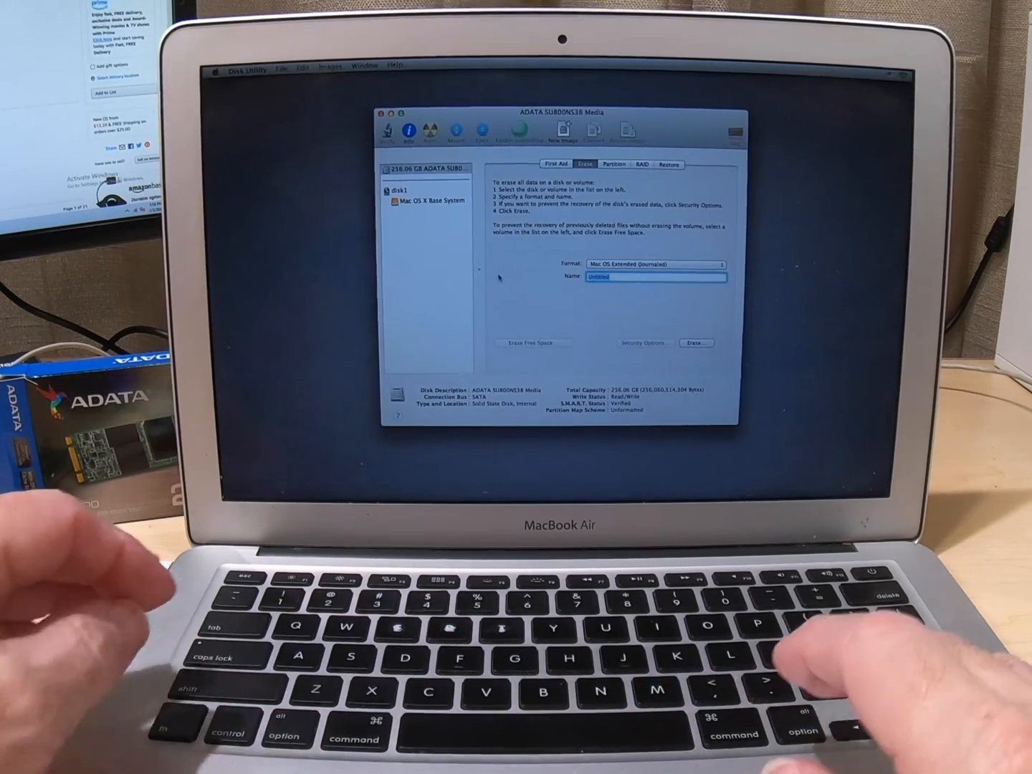
{"action": "type", "text": "MACHD"}
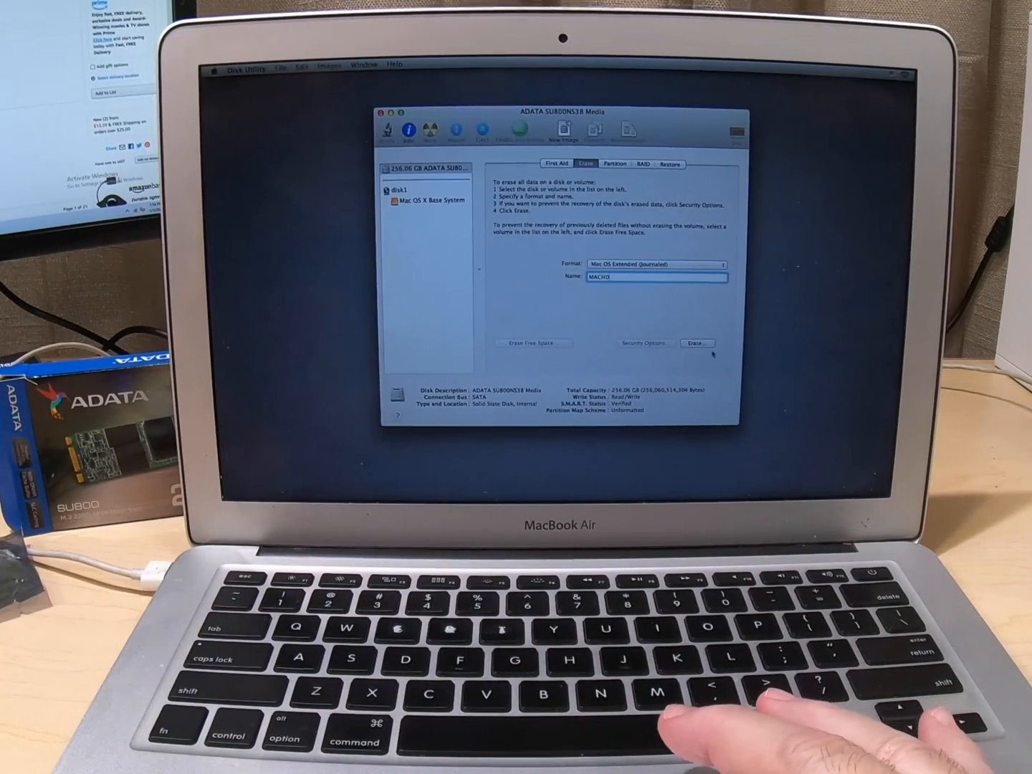
{"action": "left_click", "coordinate": [654, 263]}
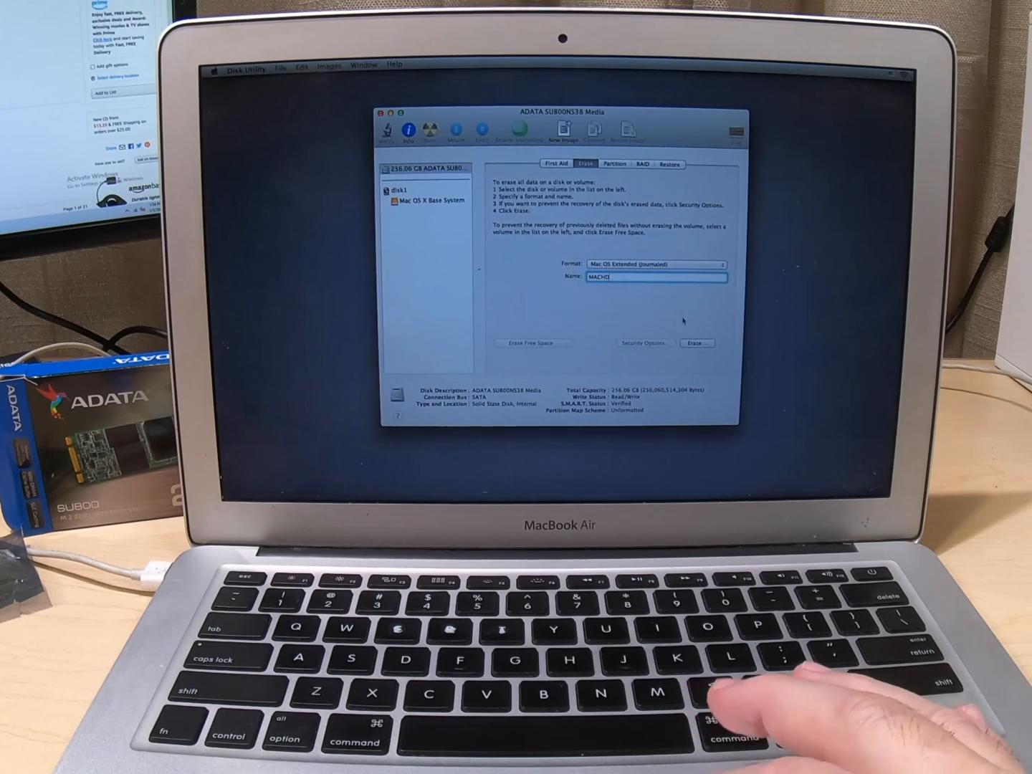
{"action": "left_click", "coordinate": [695, 343]}
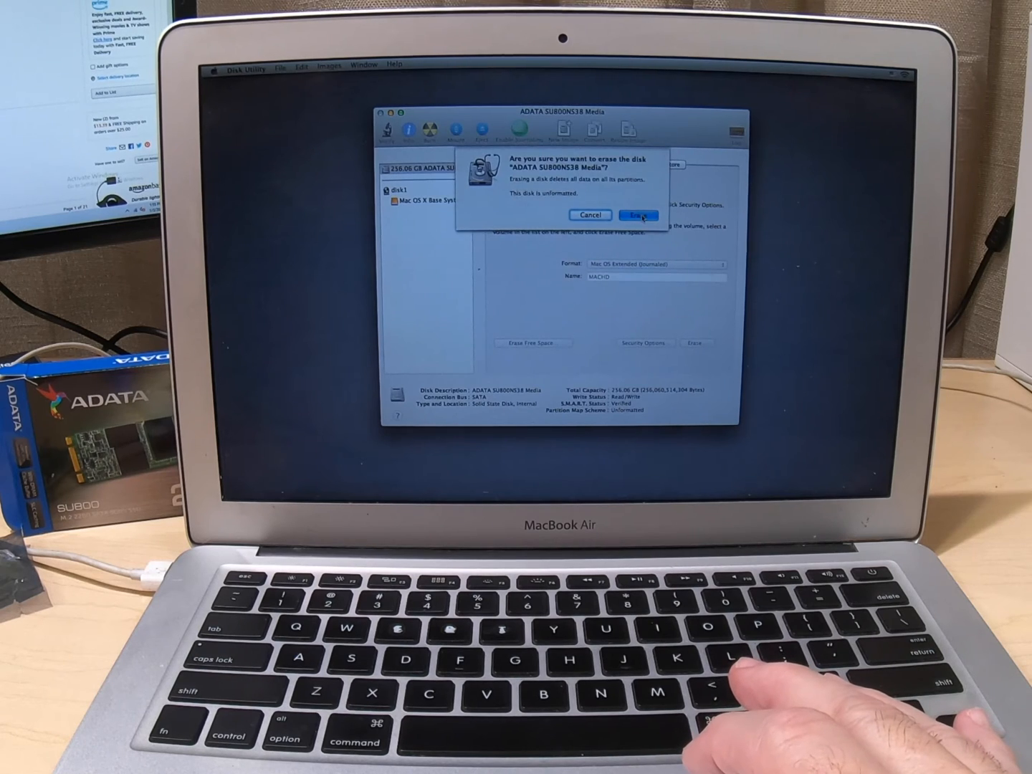
Confirm the erase of the ADATA disk, then quit Disk Utility.
{"action": "left_click", "coordinate": [637, 214]}
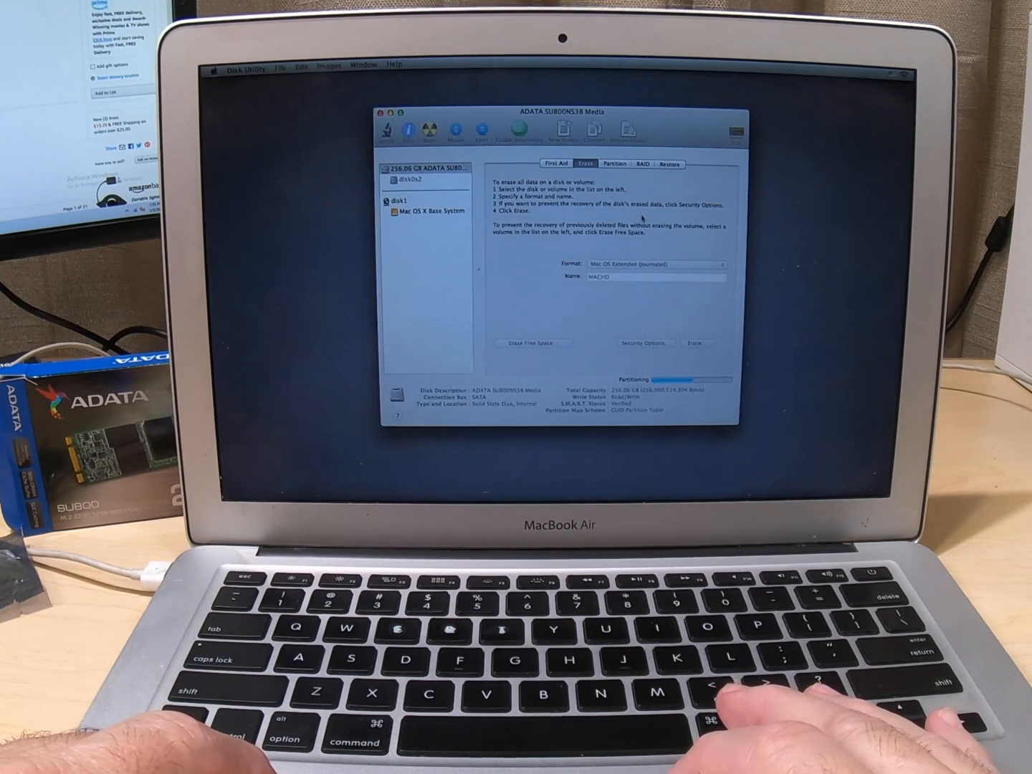
{"action": "left_click", "coordinate": [694, 342]}
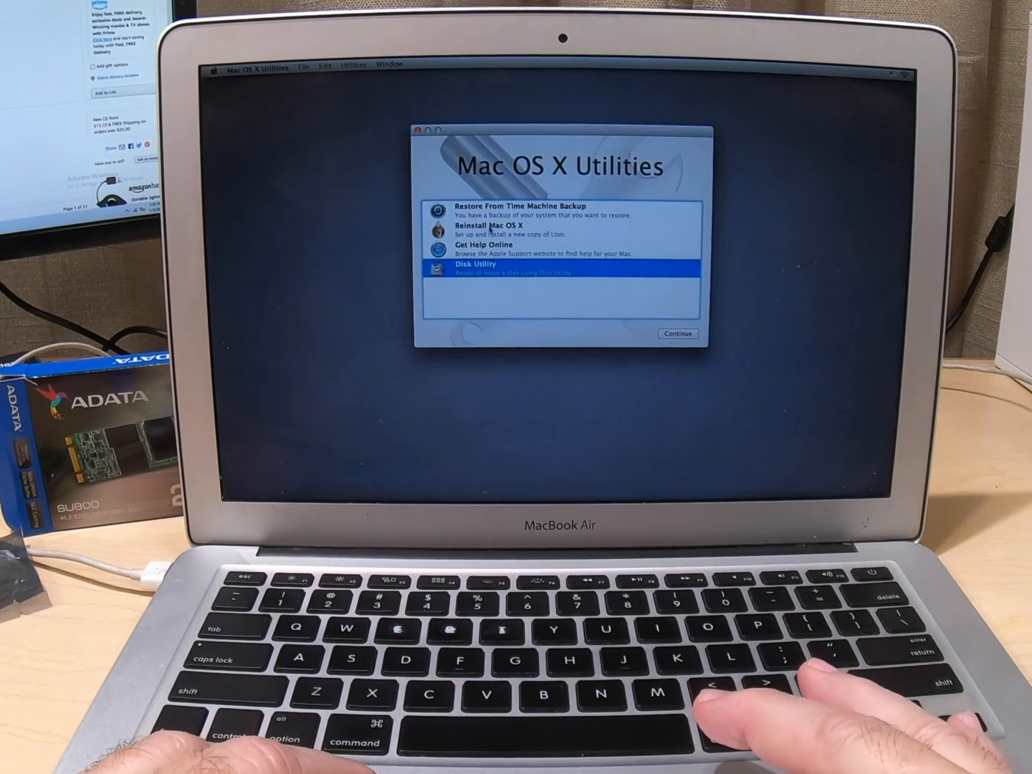
Choose Reinstall Mac OS X and continue to the Lion installer.
{"action": "key", "text": "up"}
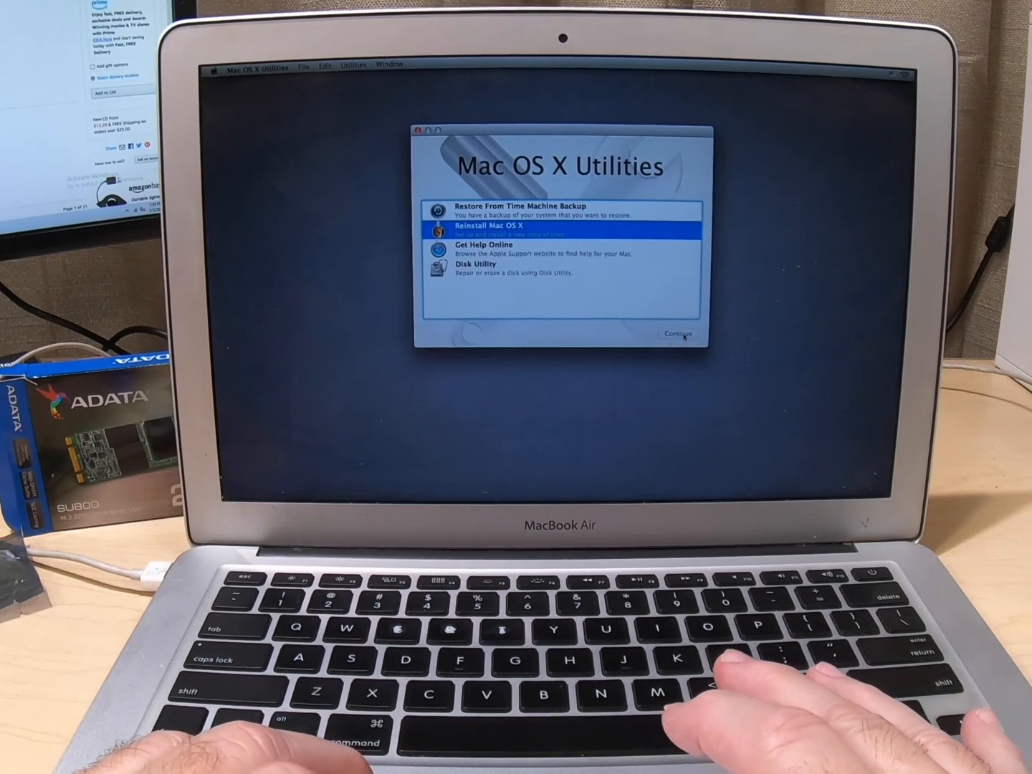
{"action": "left_click", "coordinate": [672, 333]}
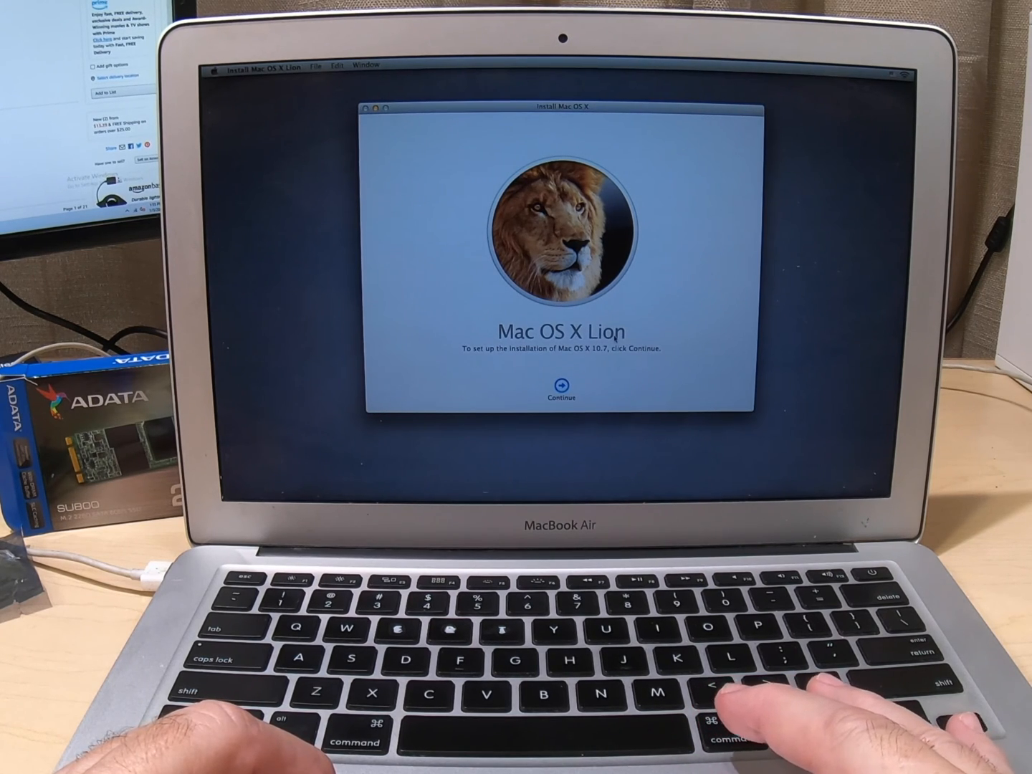
Pass the welcome screen, allow eligibility verification, and agree to the license.
{"action": "left_click", "coordinate": [560, 384]}
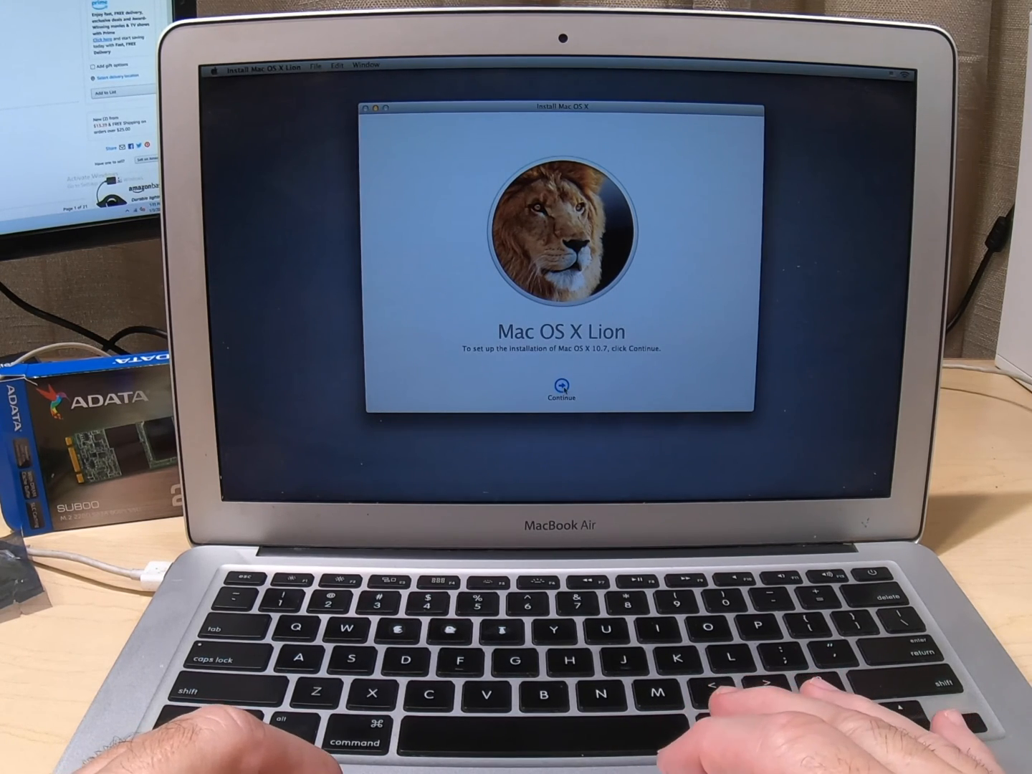
{"action": "left_click", "coordinate": [559, 397]}
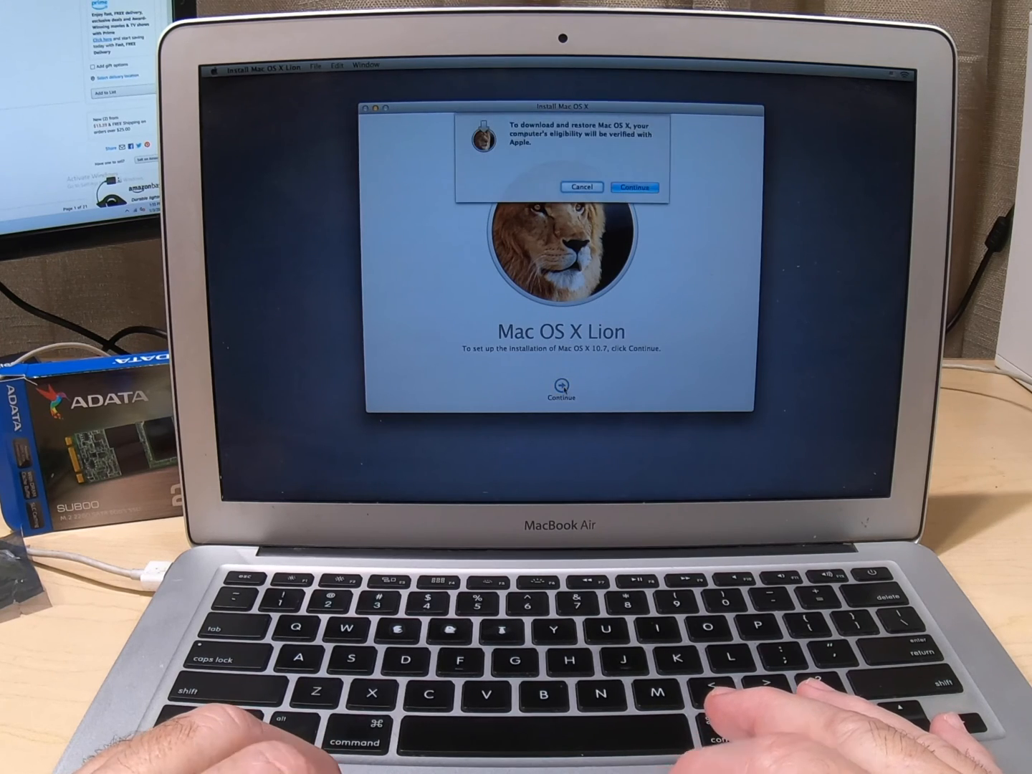
{"action": "left_click", "coordinate": [636, 187]}
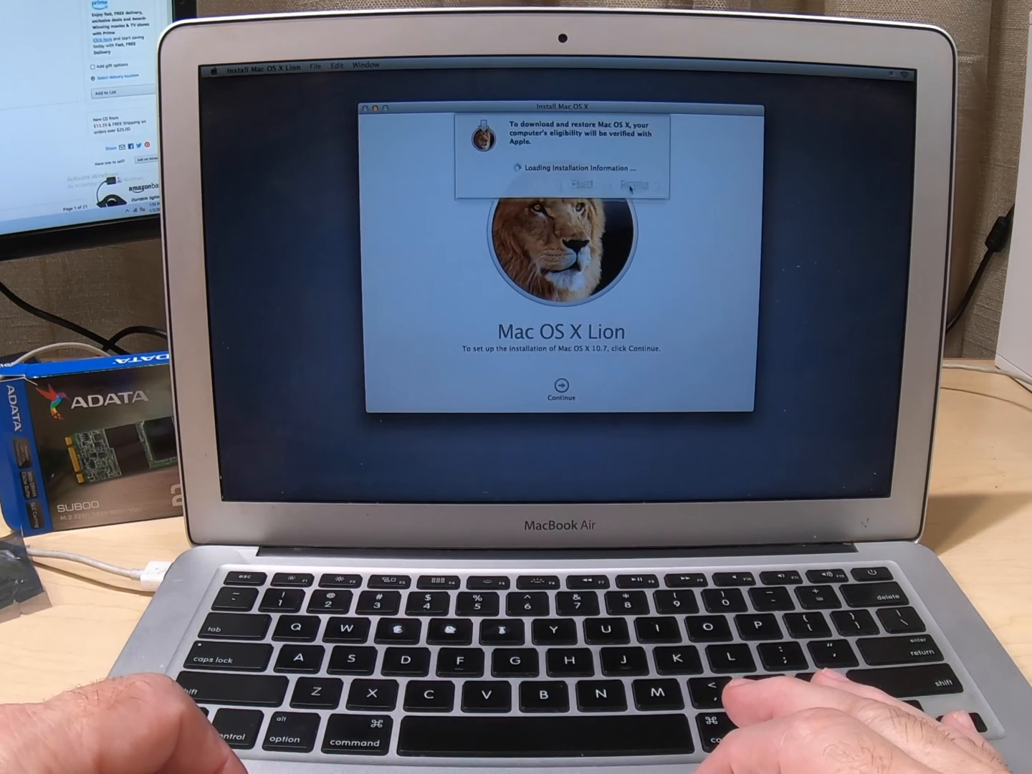
{"action": "left_click", "coordinate": [565, 388]}
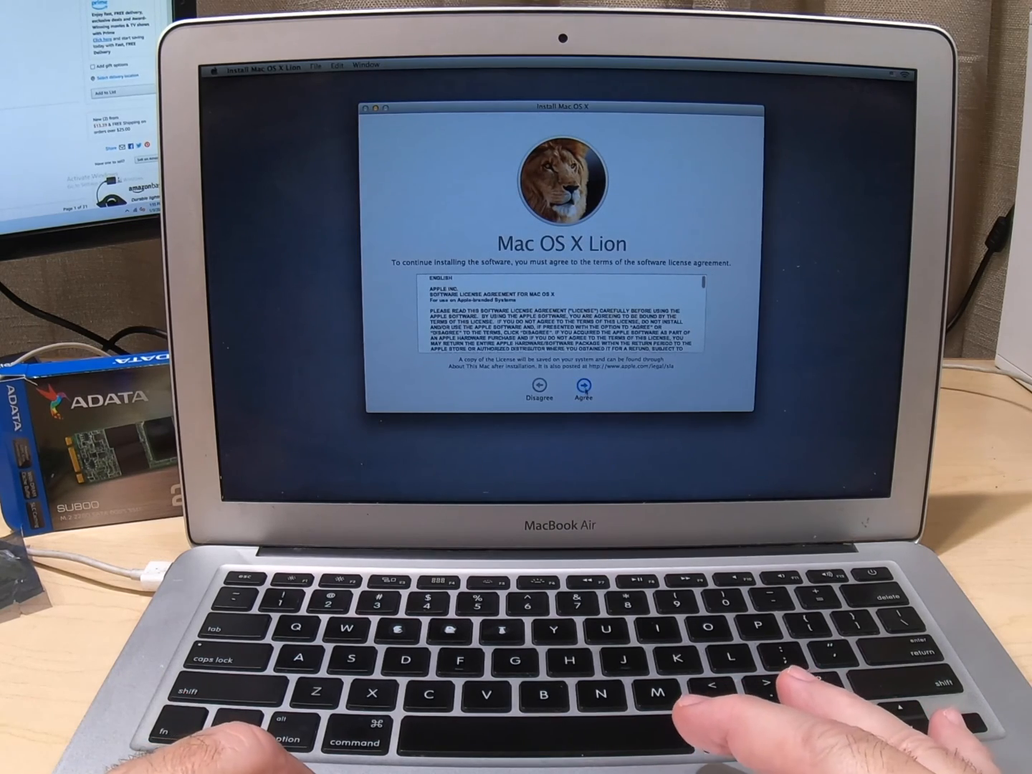
{"action": "left_click", "coordinate": [584, 399]}
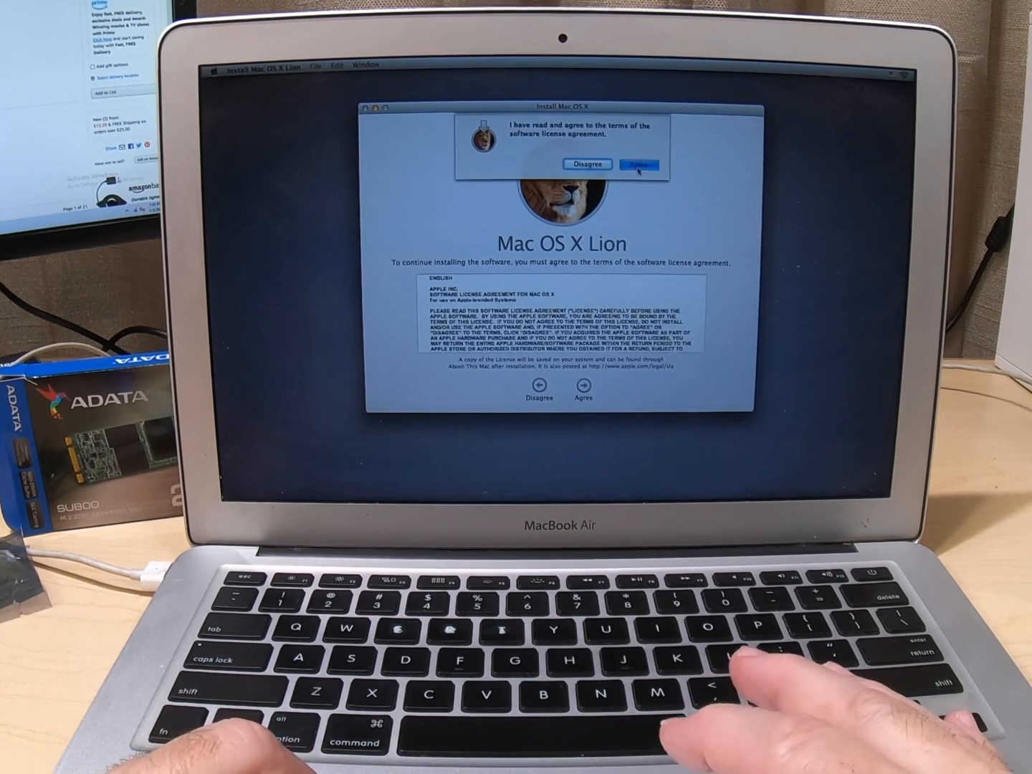
{"action": "left_click", "coordinate": [637, 165]}
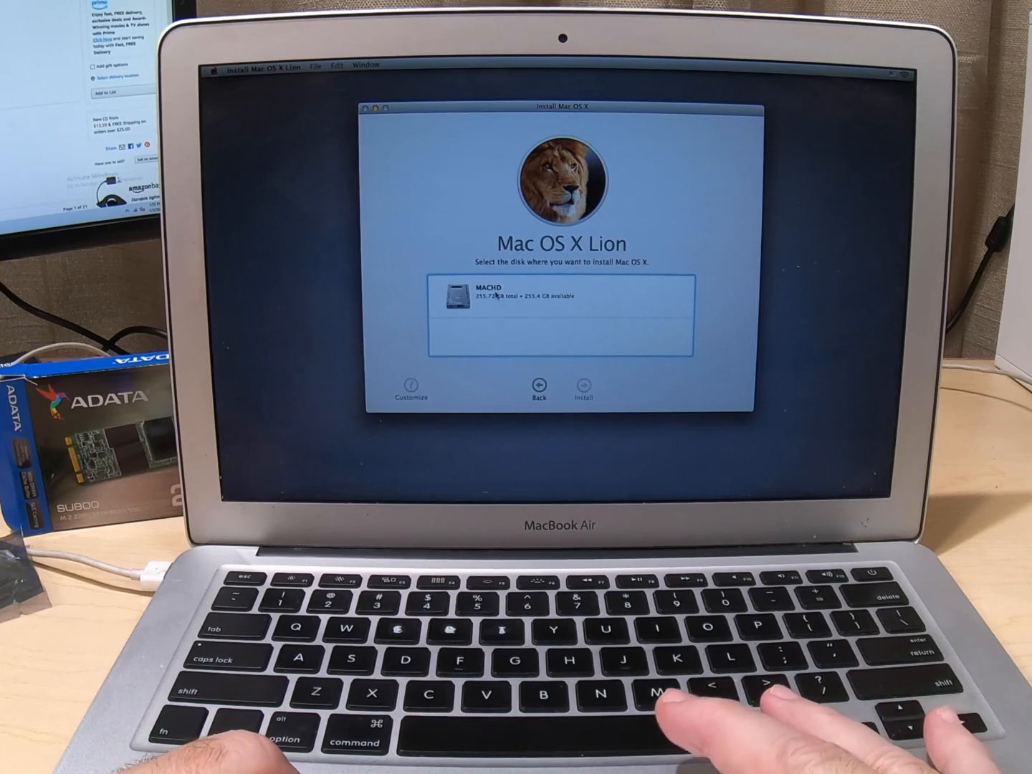
Install Mac OS X Lion onto the MACHD disk.
{"action": "left_click", "coordinate": [563, 294]}
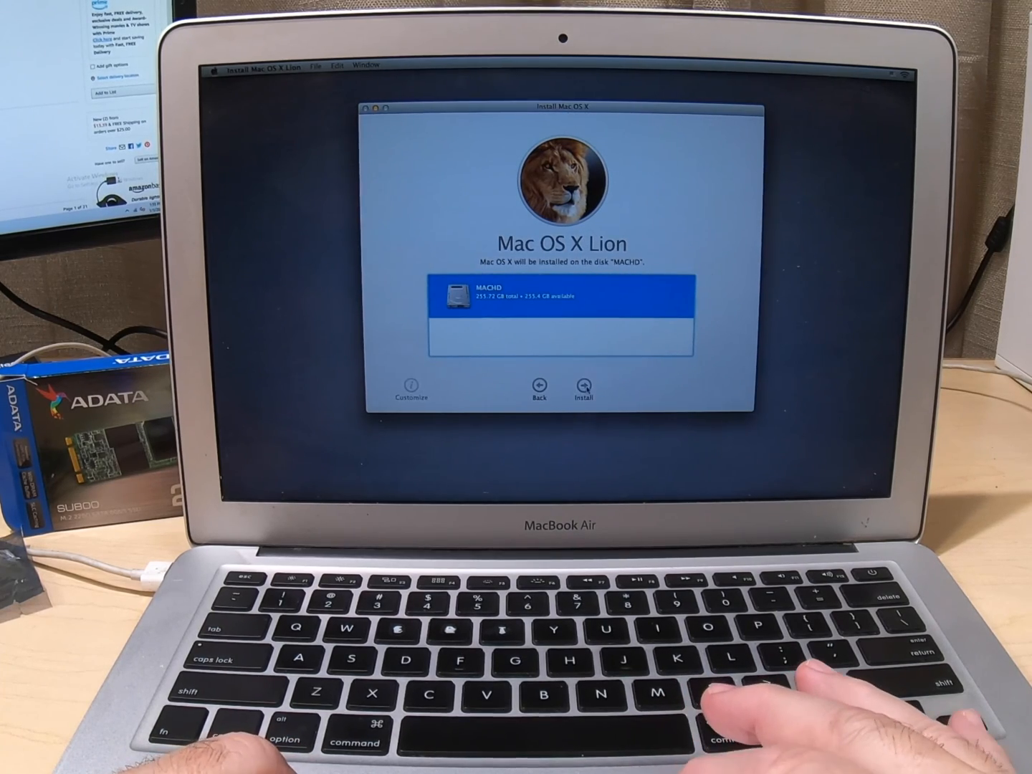
{"action": "left_click", "coordinate": [582, 385]}
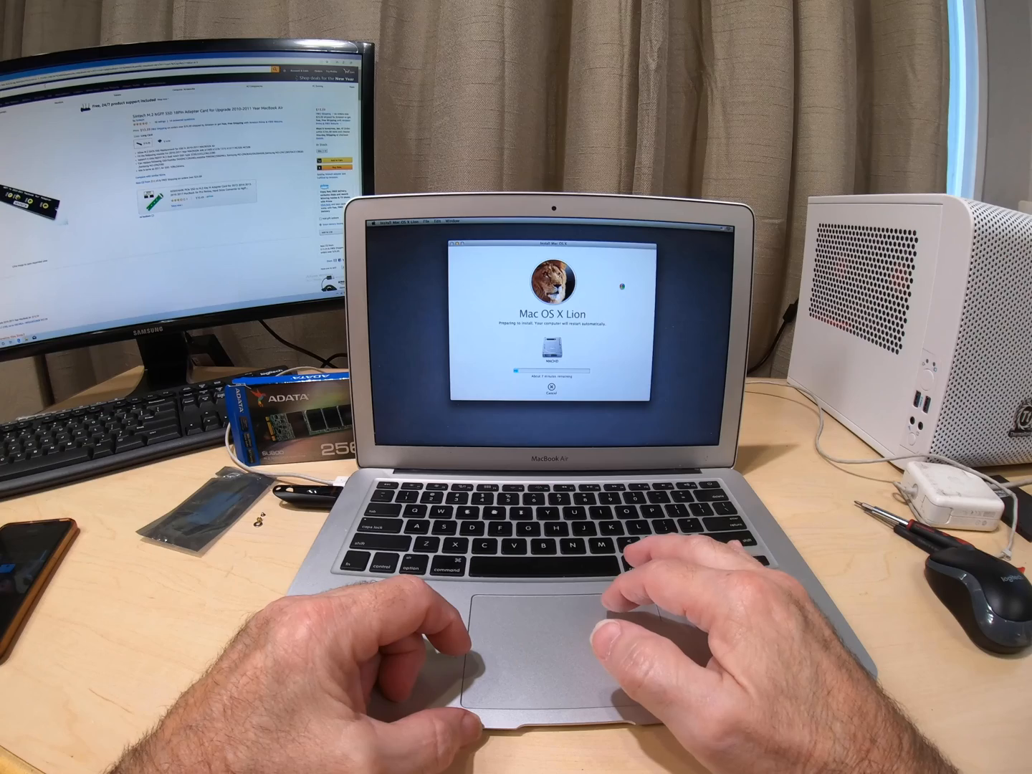